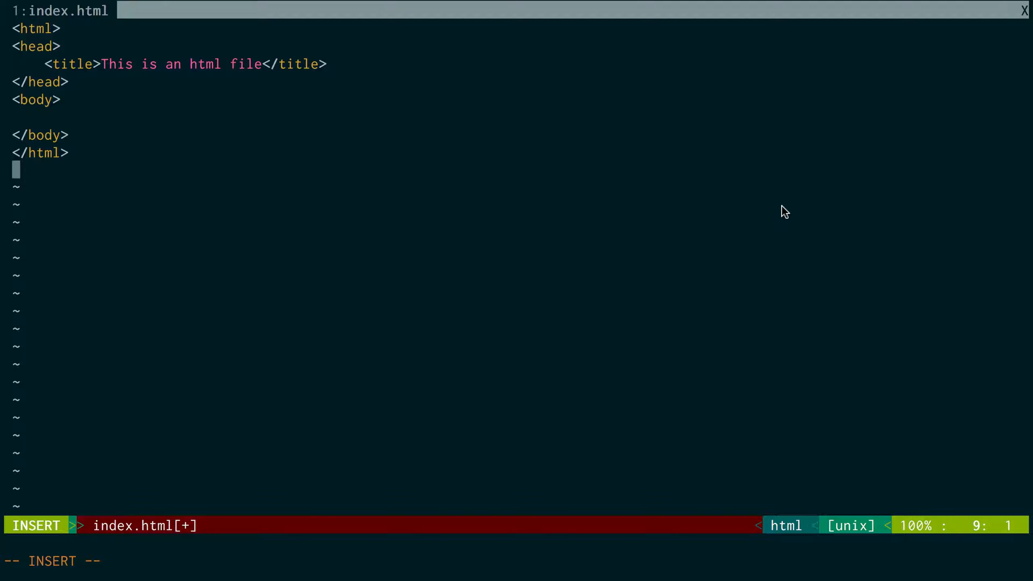
Step: Leave insert mode on the finished HTML page
key(Escape)
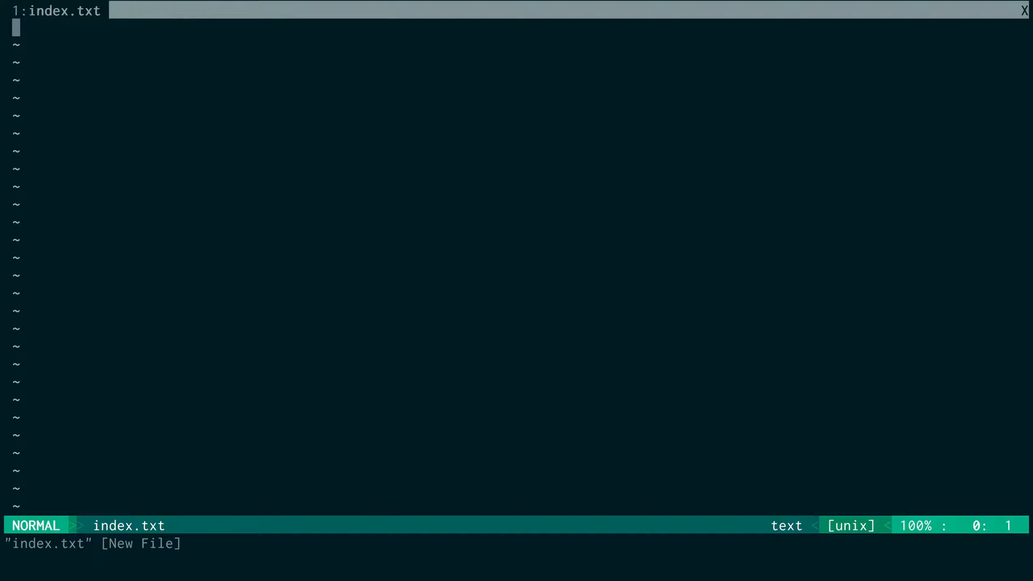
Step: Write <html>, a head with title 'test', and </head> into index.txt
text(<html>)
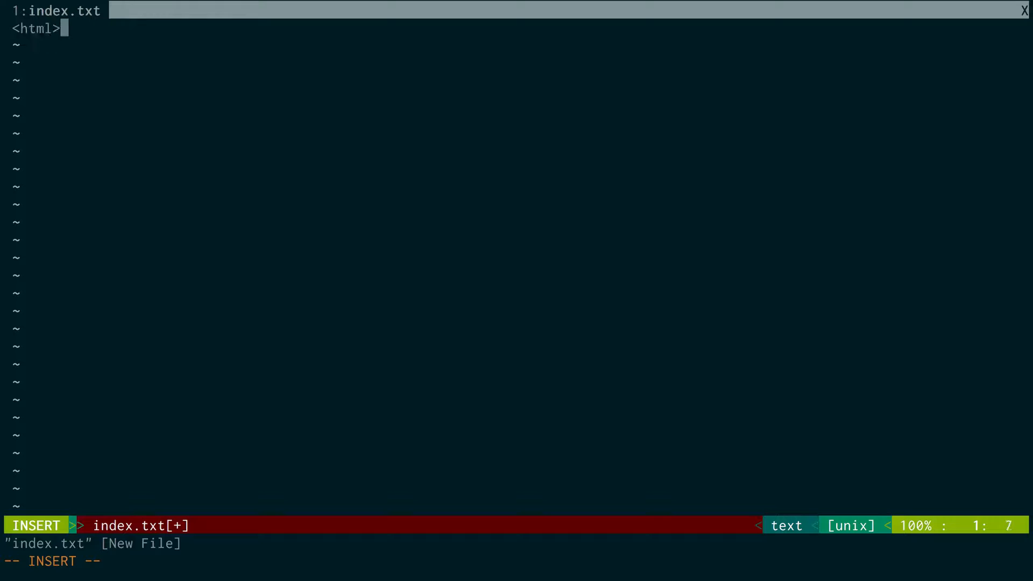
text(<head>)
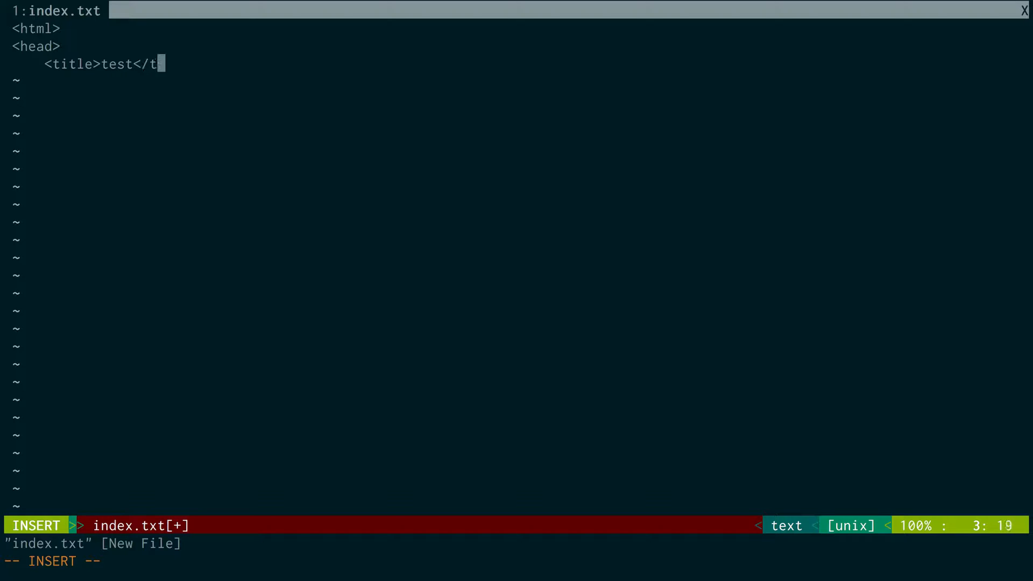
text(itle>)
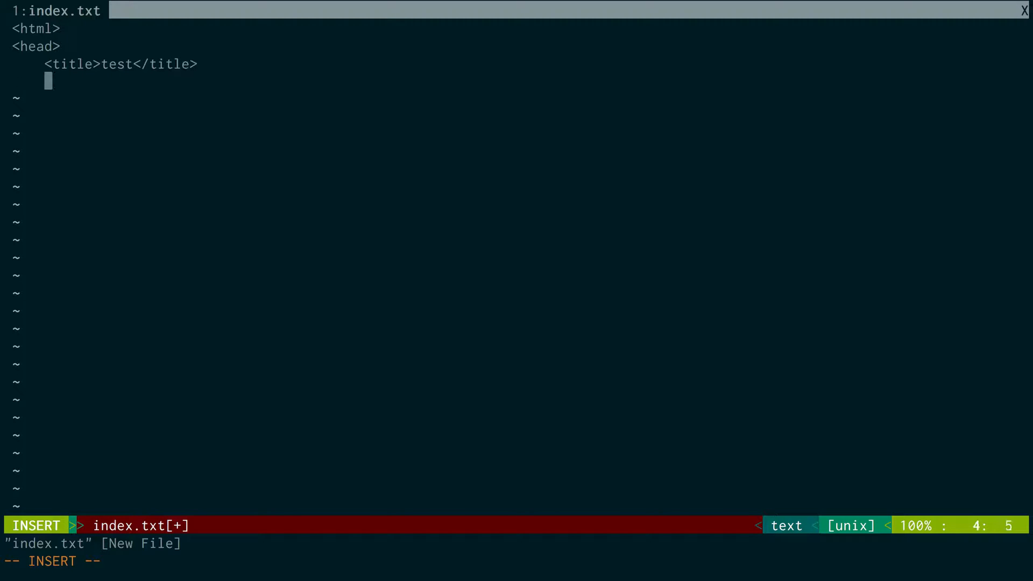
text(</head>)
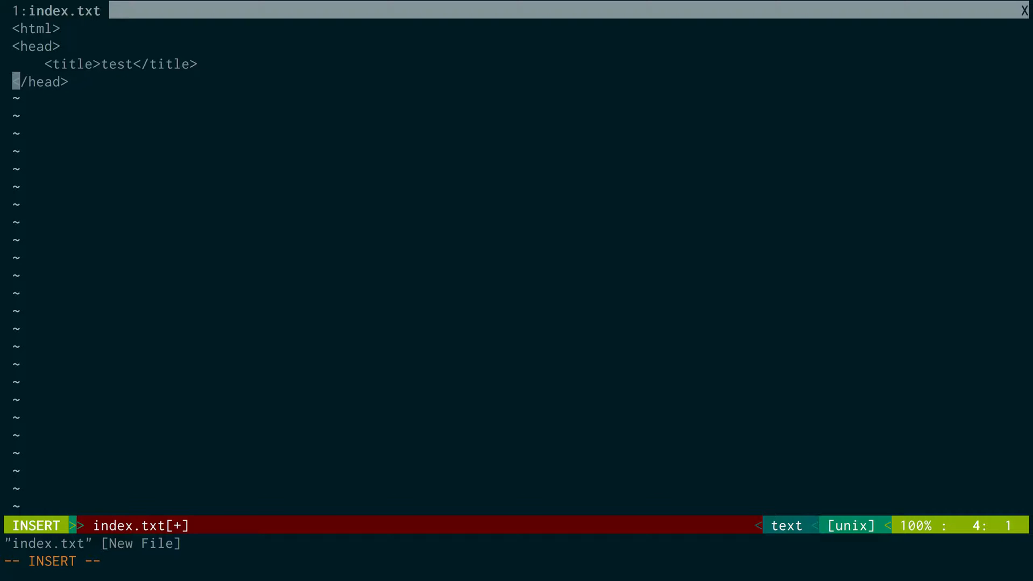
key(Escape)
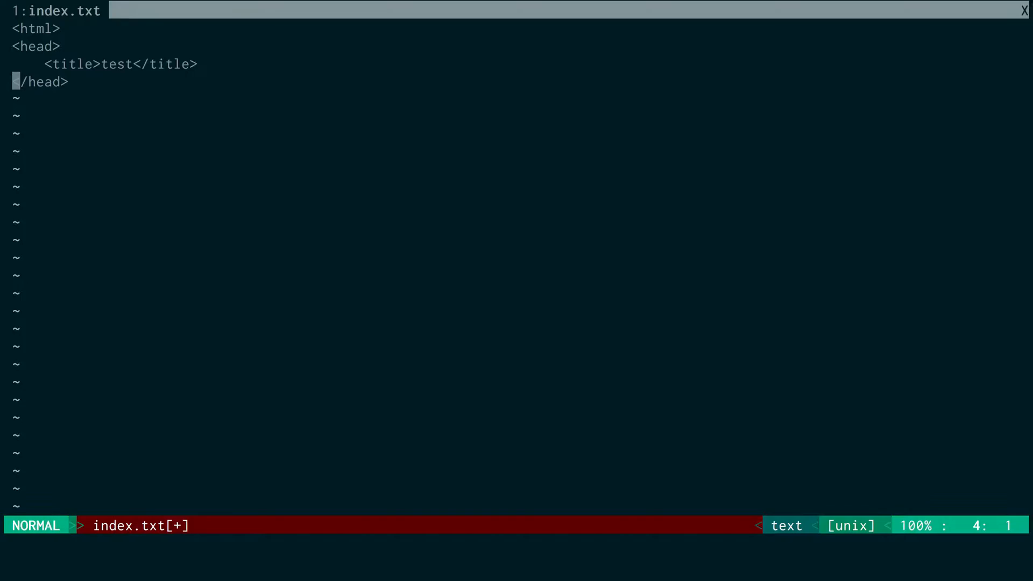
Step: Apply HTML highlighting to index.txt with :set syntax=html
text(:set)
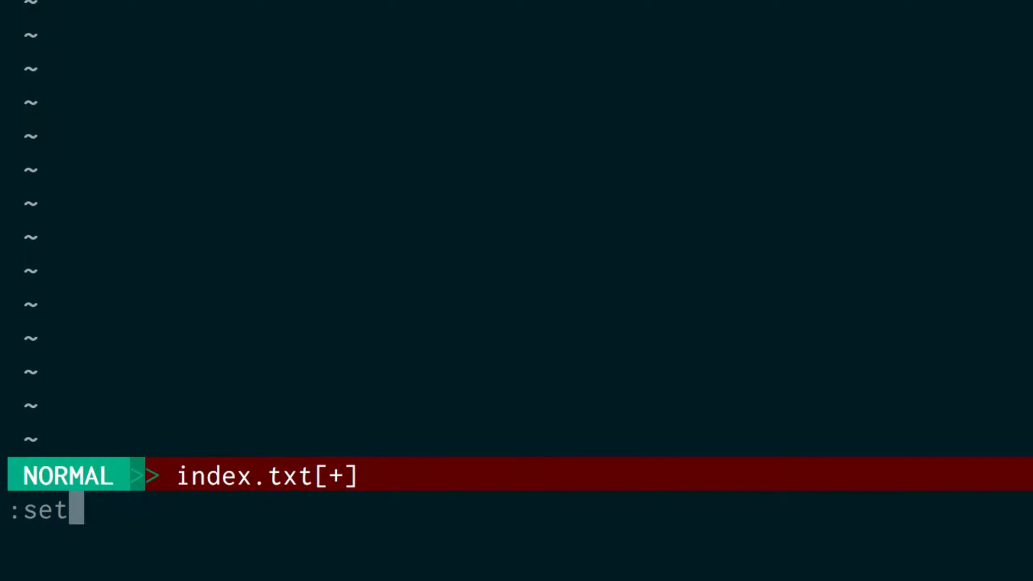
text(syntax=)
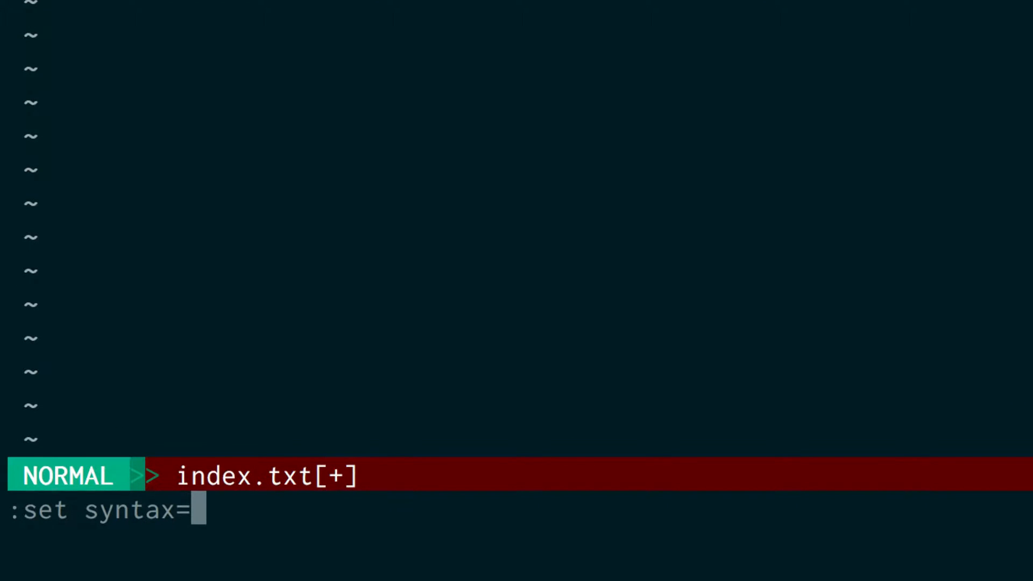
text(html)
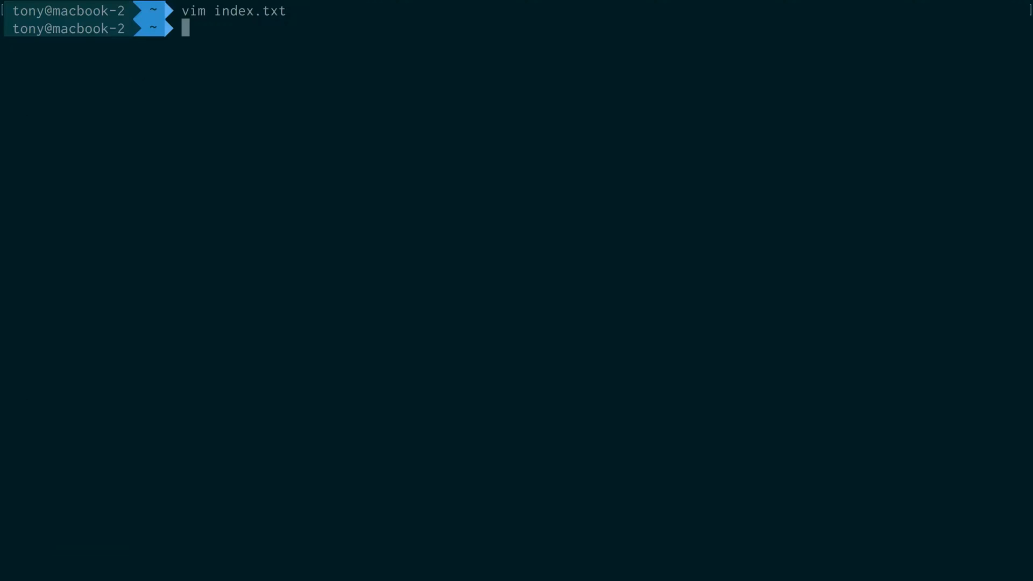
Step: Launch Vim on a new file named test.jsrc
text(vim)
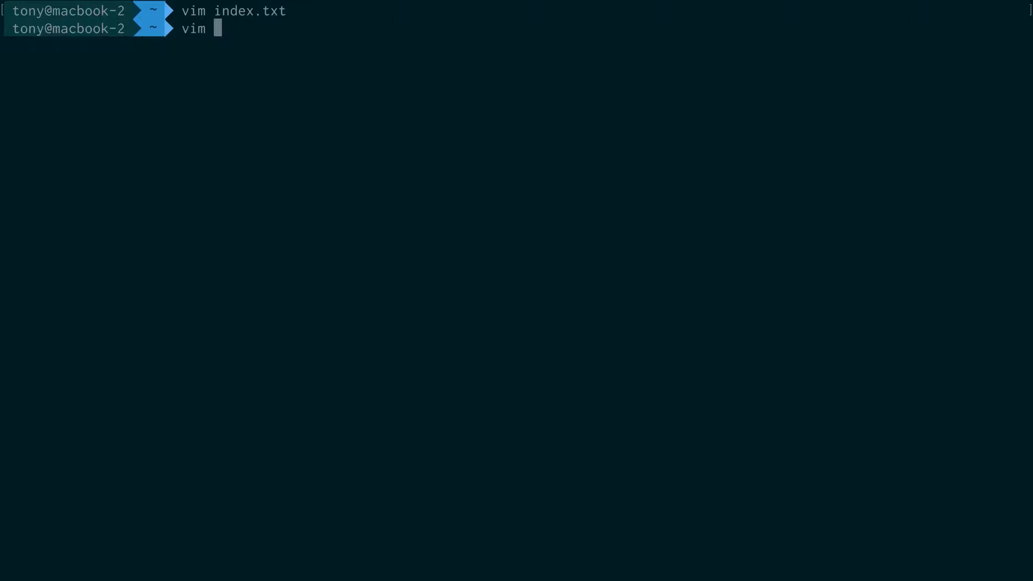
text(test.js)
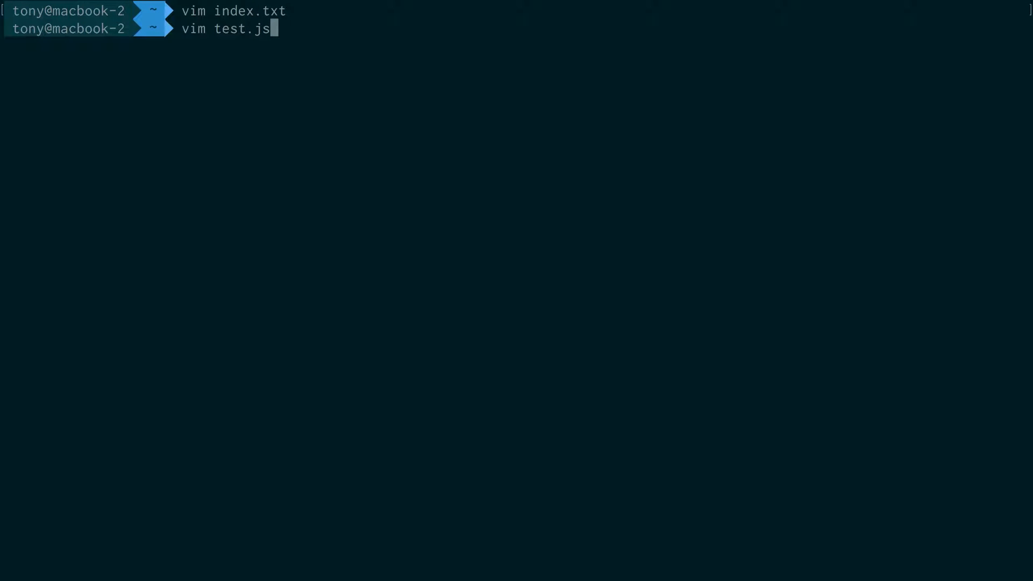
text(rc)
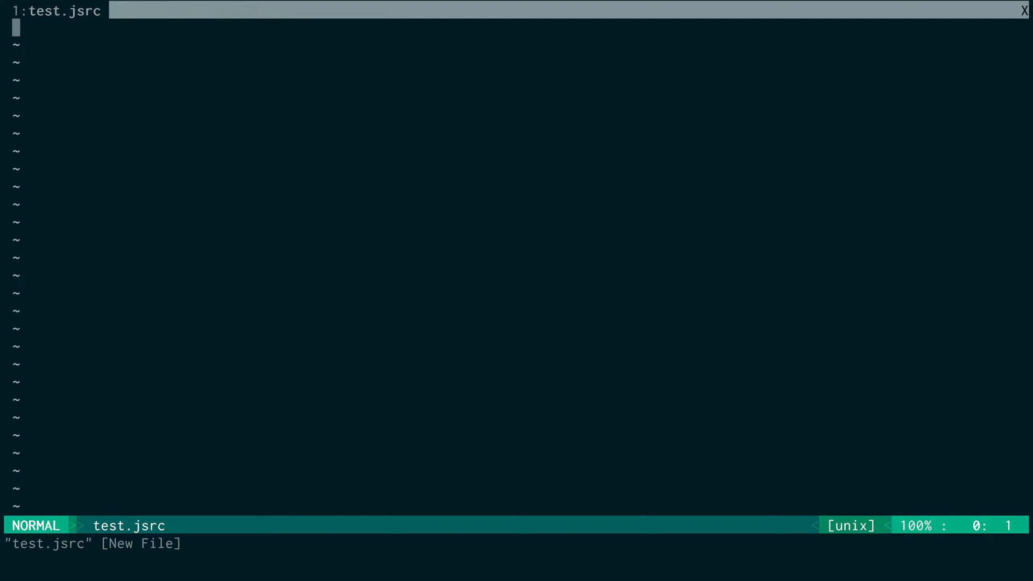
Step: Type $(document).ready(function(){ console.log('test'); }); into test.jsrc
key(i)
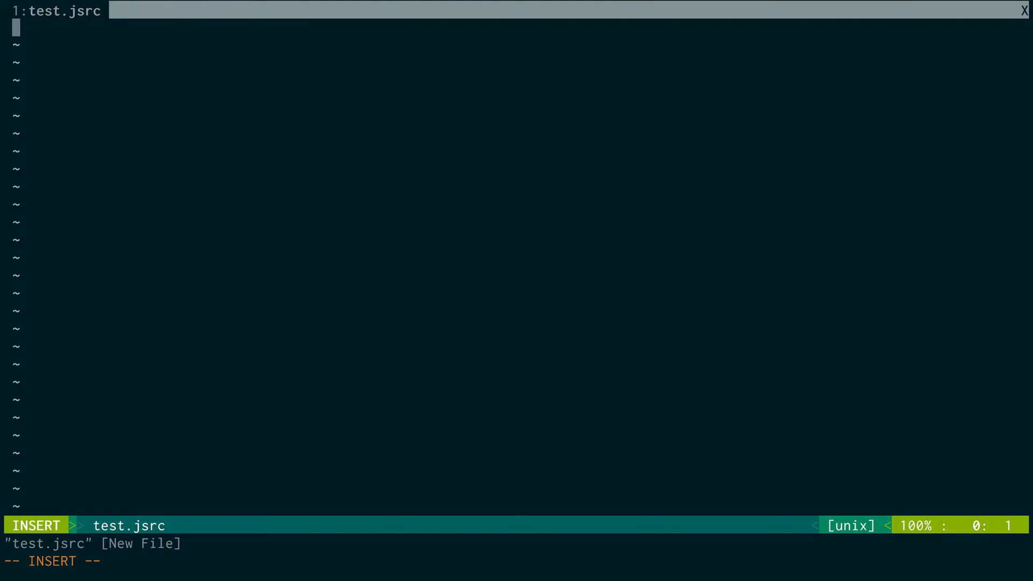
text($(docum)
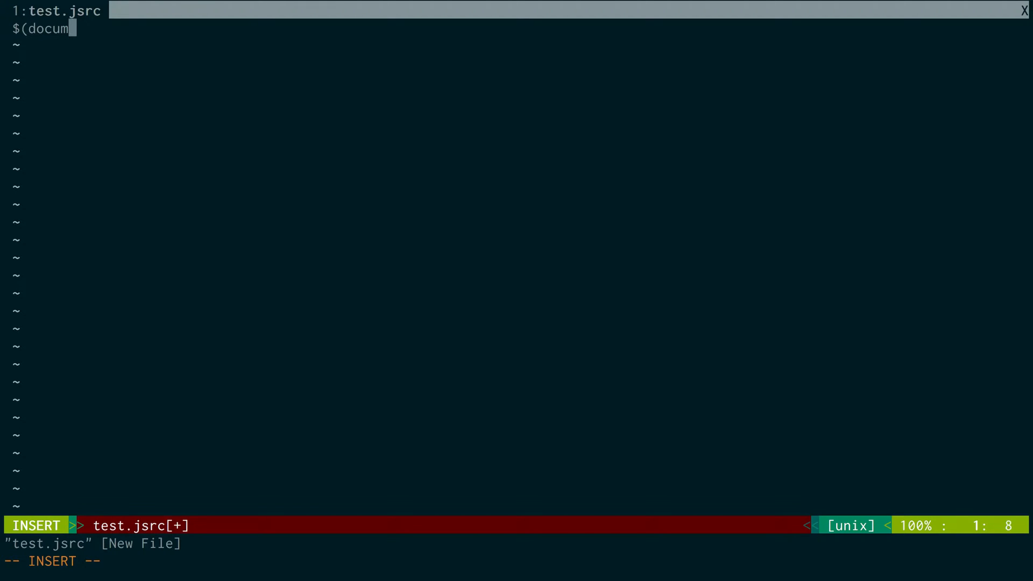
text(ent).ready(f)
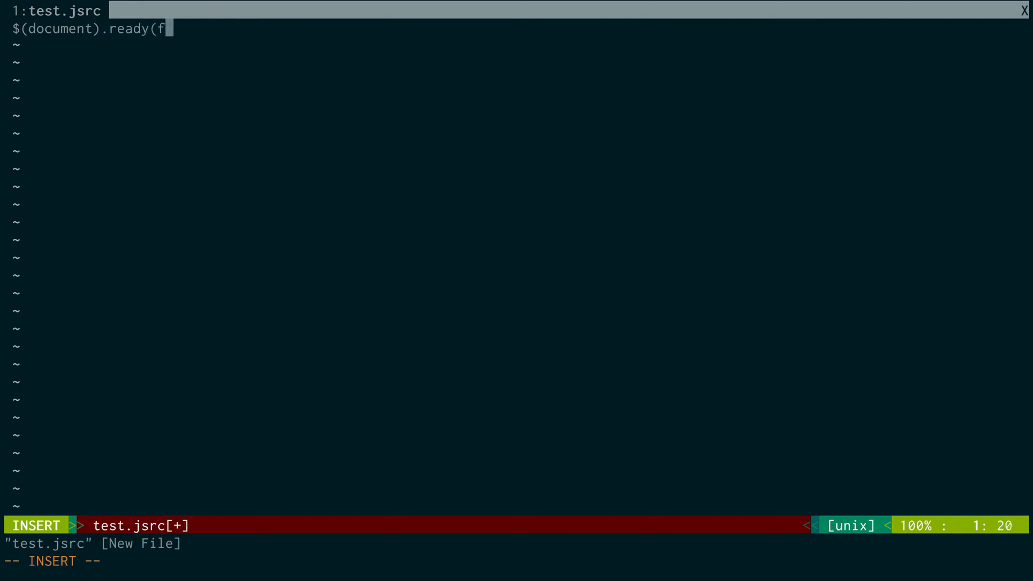
text(unction(){)
text(});)
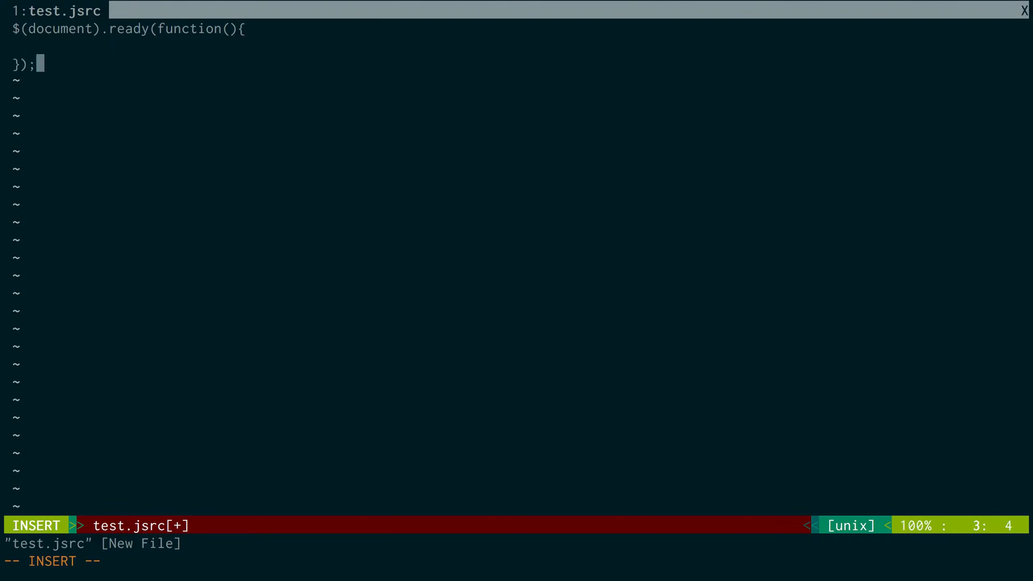
text(console.l)
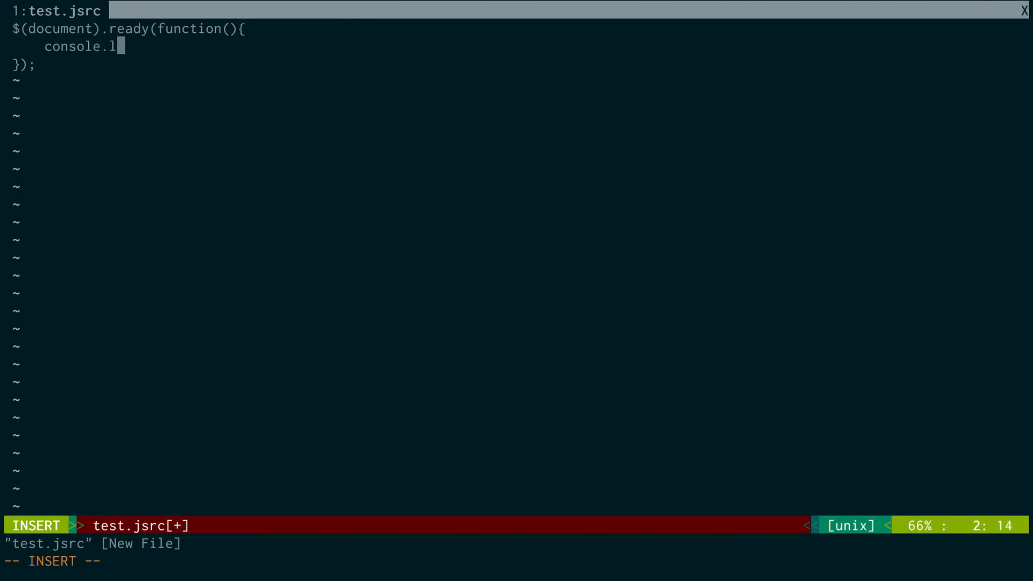
text(og('test')
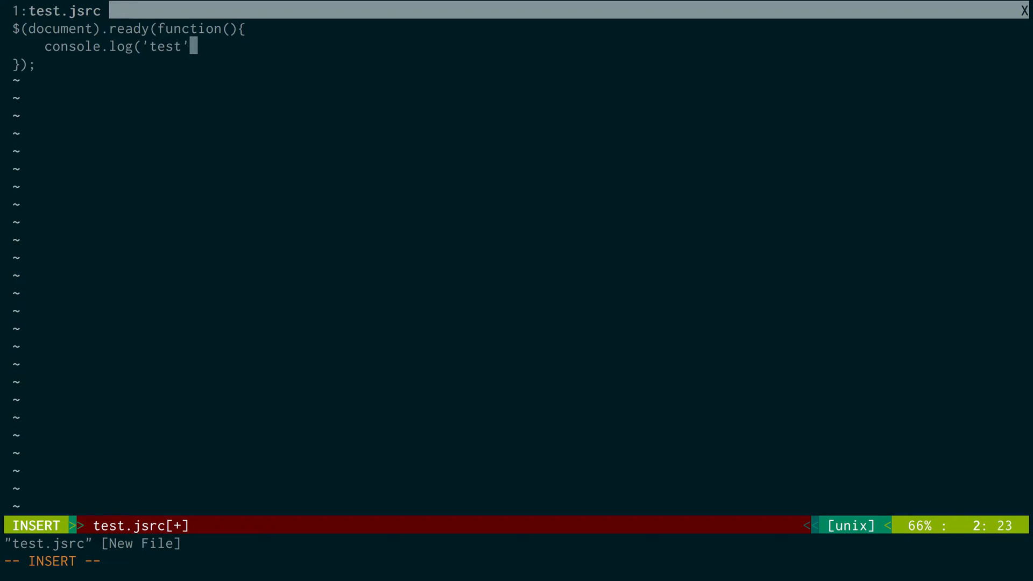
text();)
click(517, 544)
text(:set)
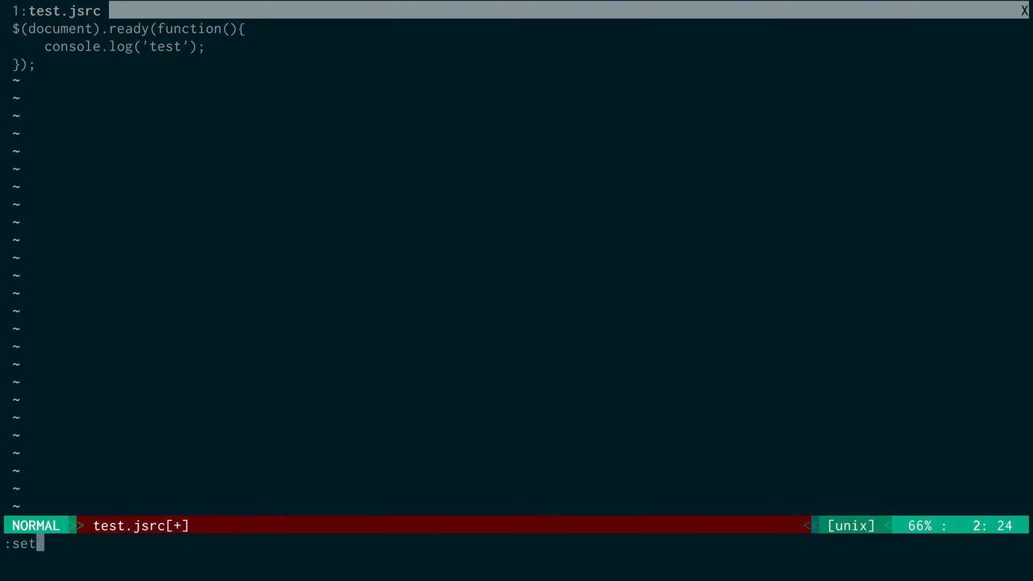
Step: Finish the command as syntax=javascript to highlight test.jsrc
text(syntax=)
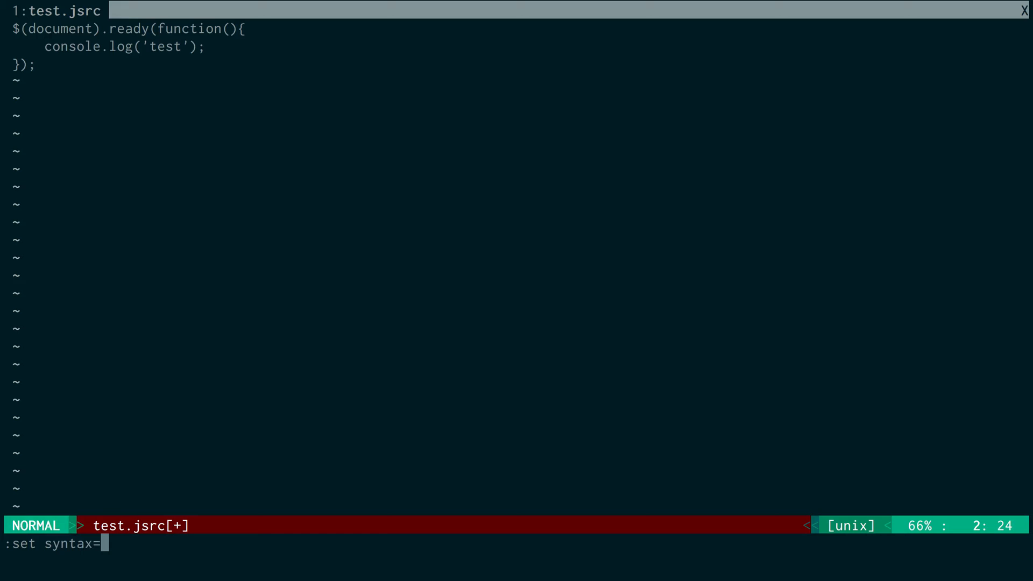
text(javascript)
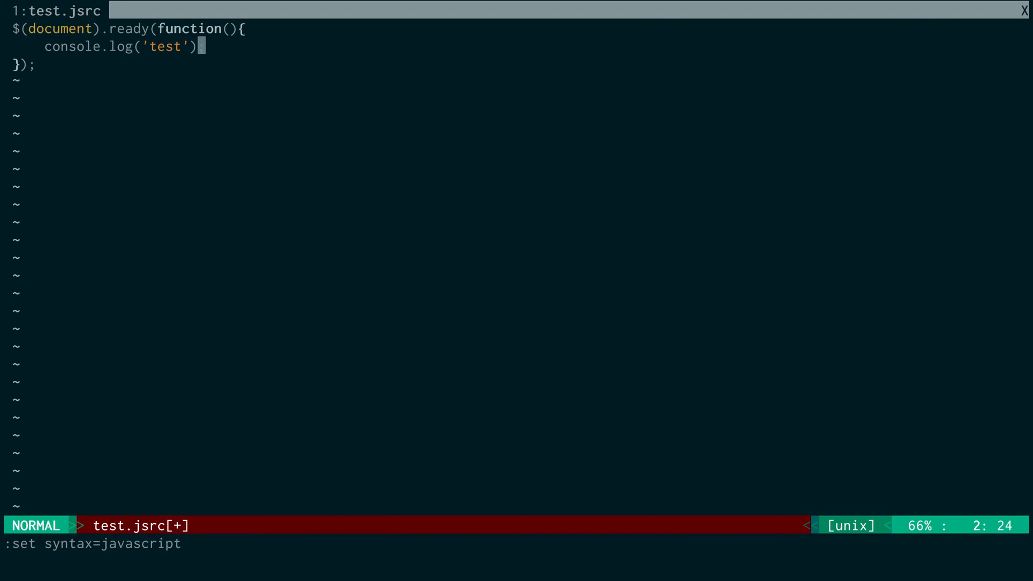